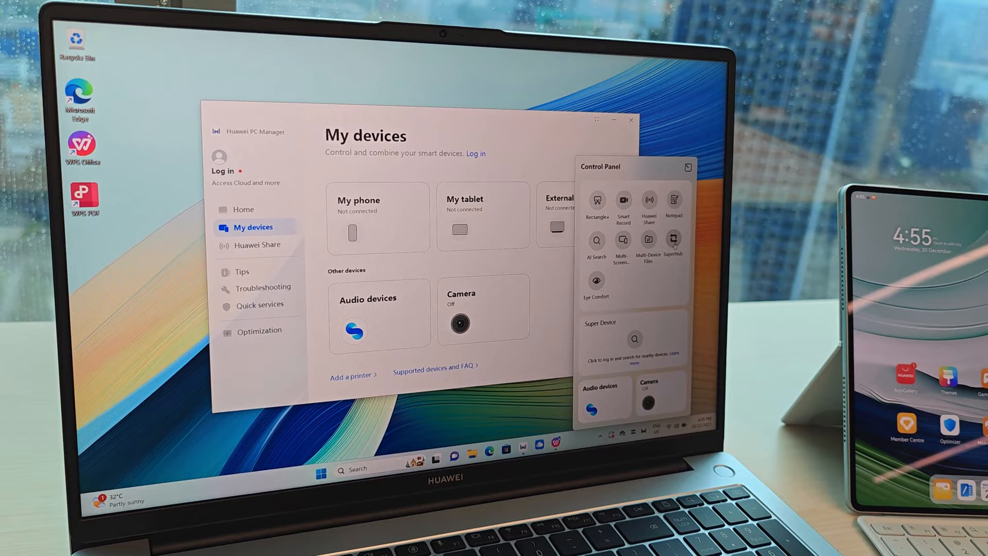
Step: Invoke WPS AI in Document1 and scroll the Write scenes to To-do list, Poem and Press release
click(673, 242)
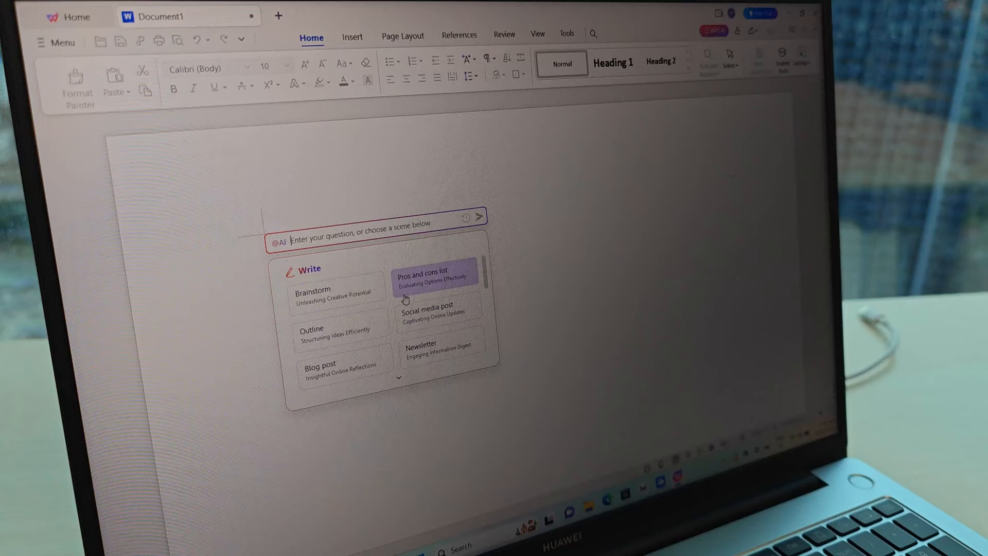
scroll(down, 3)
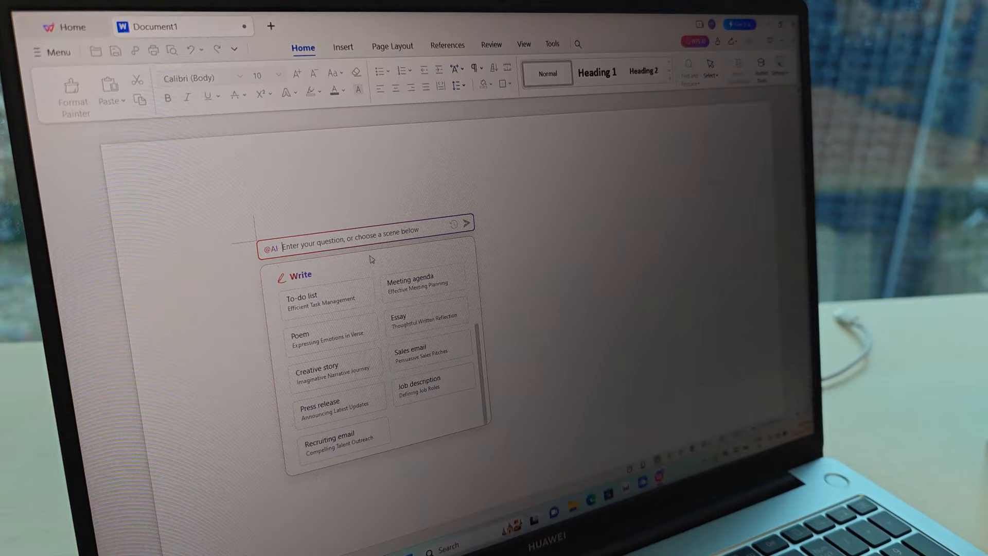